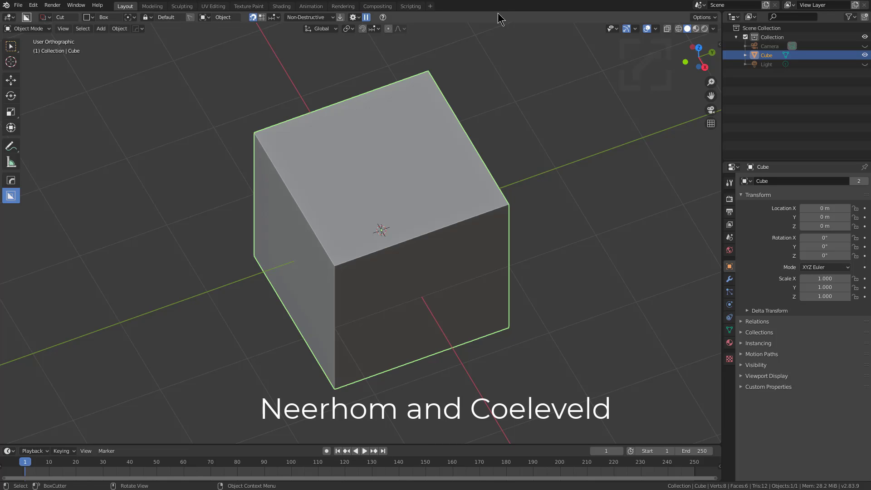
{"action": "mouse_move", "coordinate": [318, 209]}
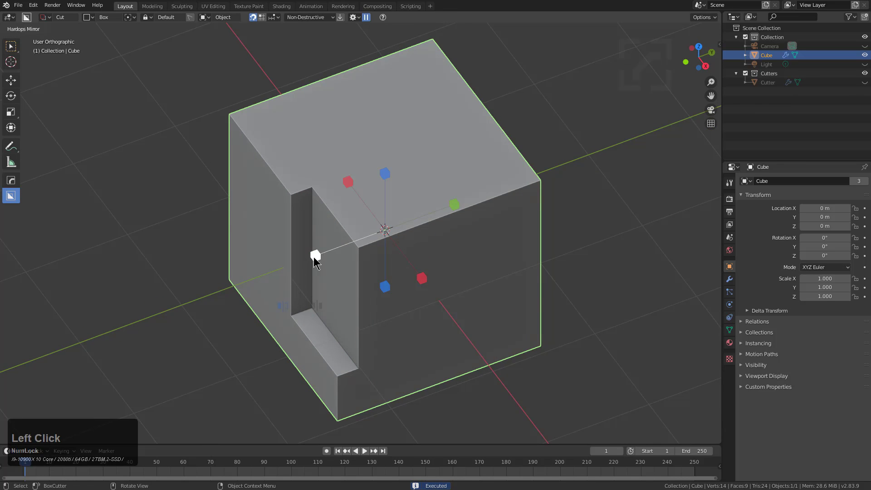
Cut a rectangular notch into the cube and switch the cutter shape to Circle
{"action": "left_click_drag", "start_coordinate": [333, 261], "coordinate": [505, 233]}
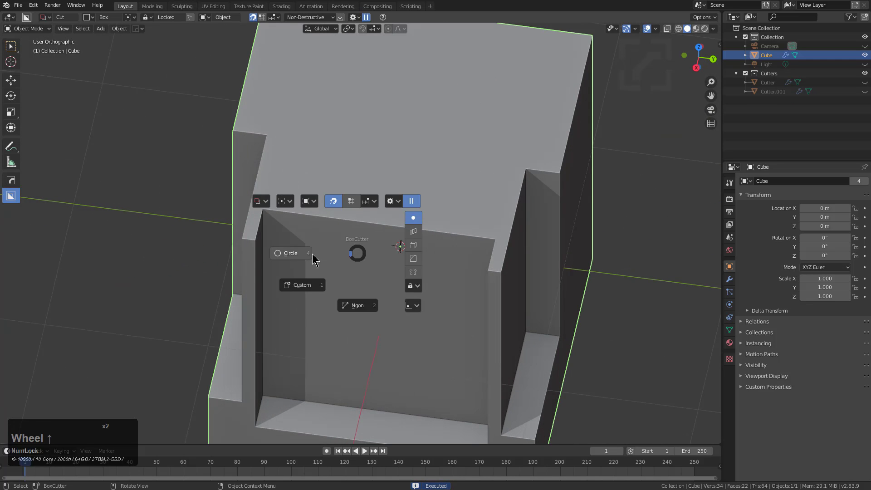
{"action": "left_click", "coordinate": [290, 254]}
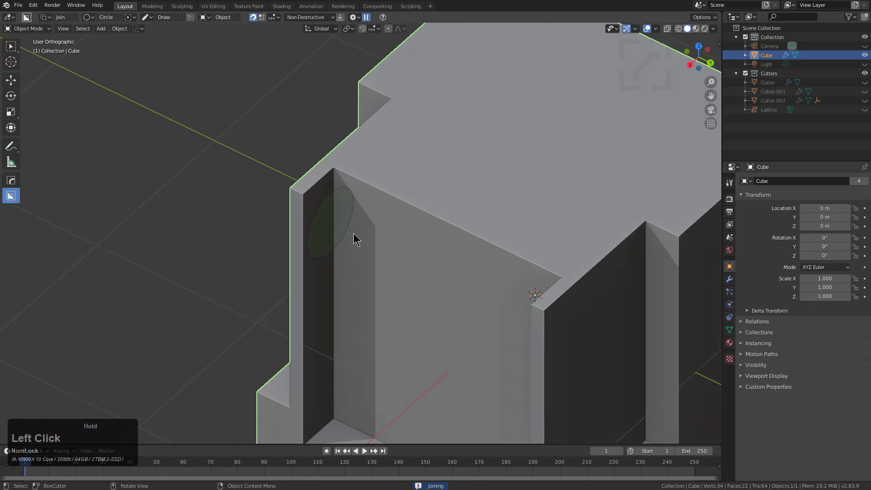
{"action": "middle_click", "coordinate": [355, 241]}
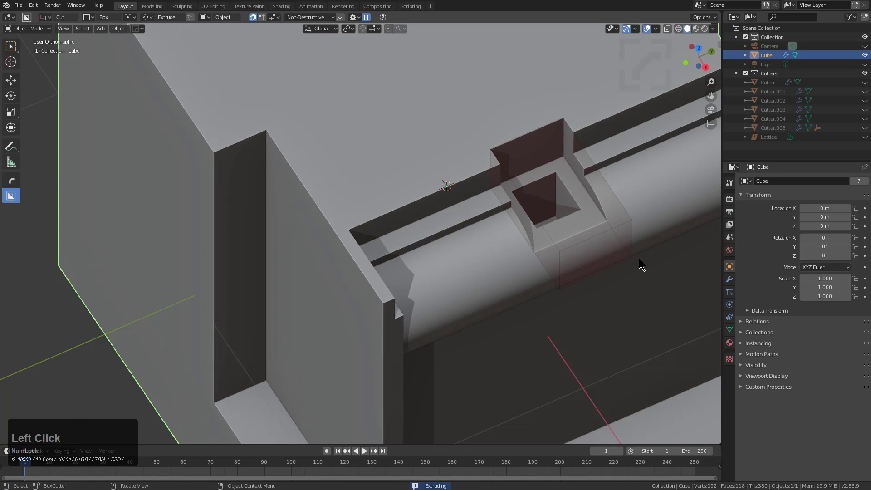
Carve custom-shape cuts into the cube's inner face, inner wall and underside
{"action": "scroll", "scroll_direction": "down", "scroll_amount": 3}
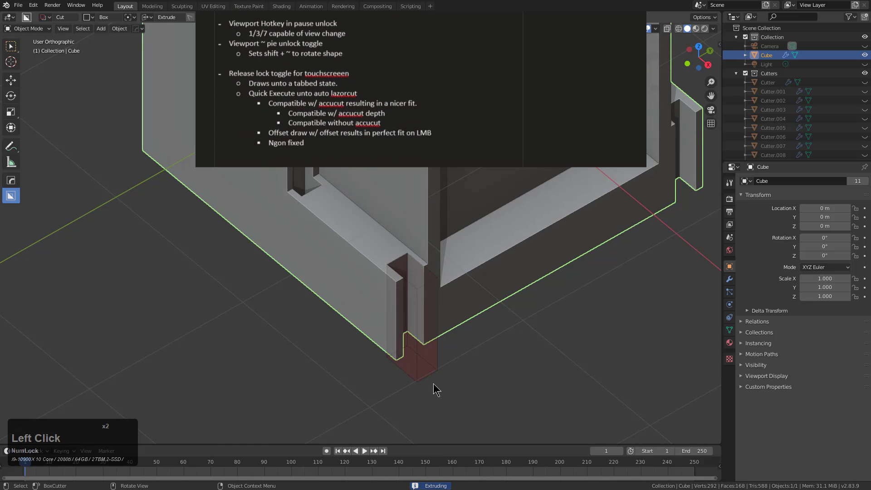
{"action": "middle_click", "coordinate": [389, 217]}
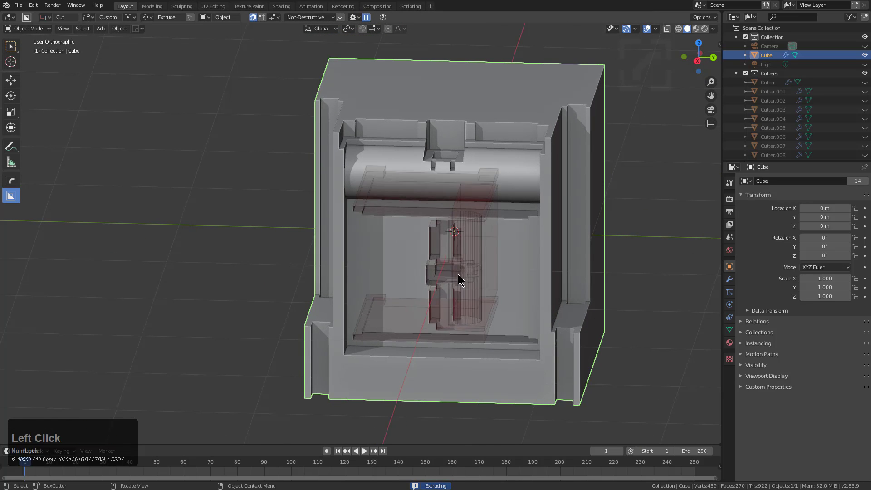
{"action": "left_click_drag", "start_coordinate": [462, 278], "coordinate": [471, 227]}
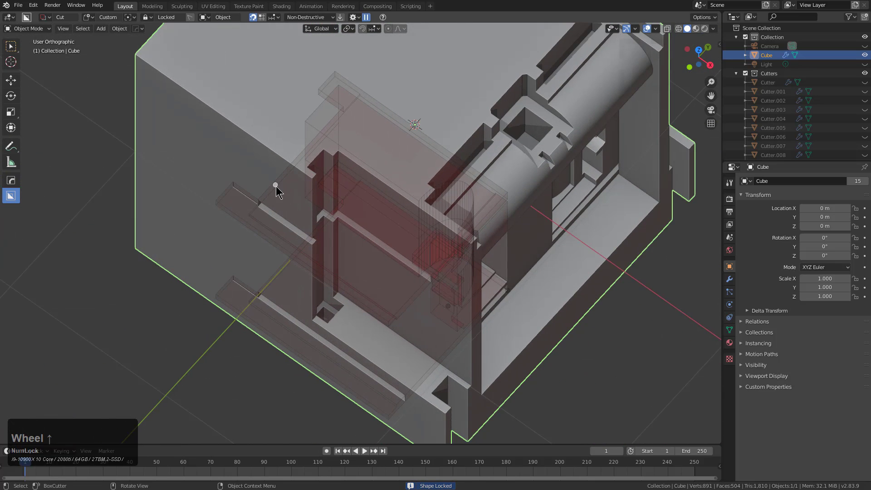
{"action": "left_click_drag", "start_coordinate": [278, 192], "coordinate": [372, 206]}
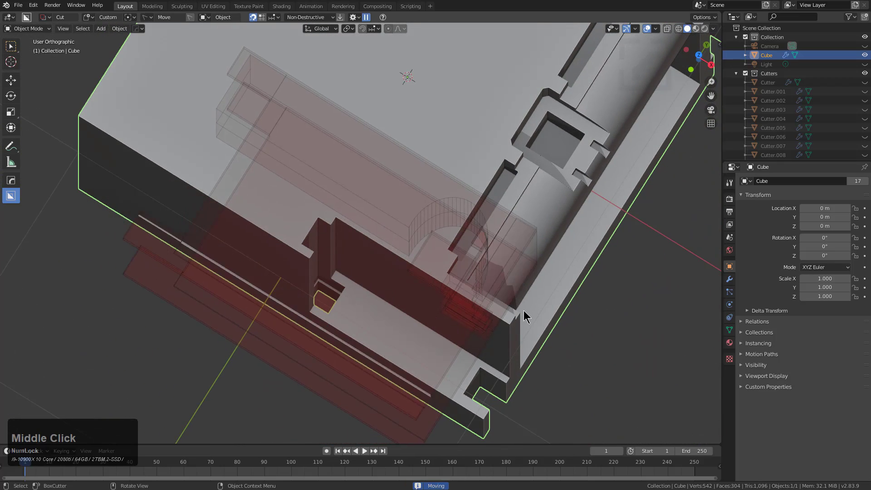
{"action": "scroll", "scroll_direction": "down", "scroll_amount": 3}
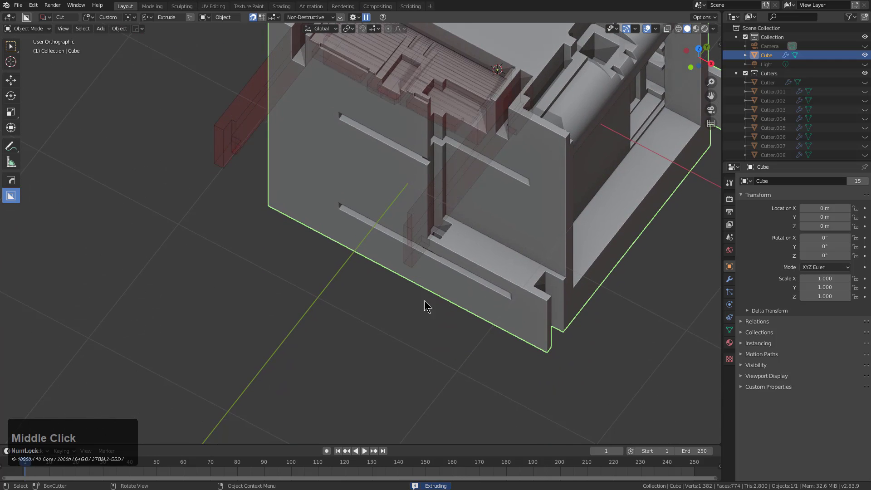
{"action": "left_click_drag", "start_coordinate": [424, 306], "coordinate": [437, 382]}
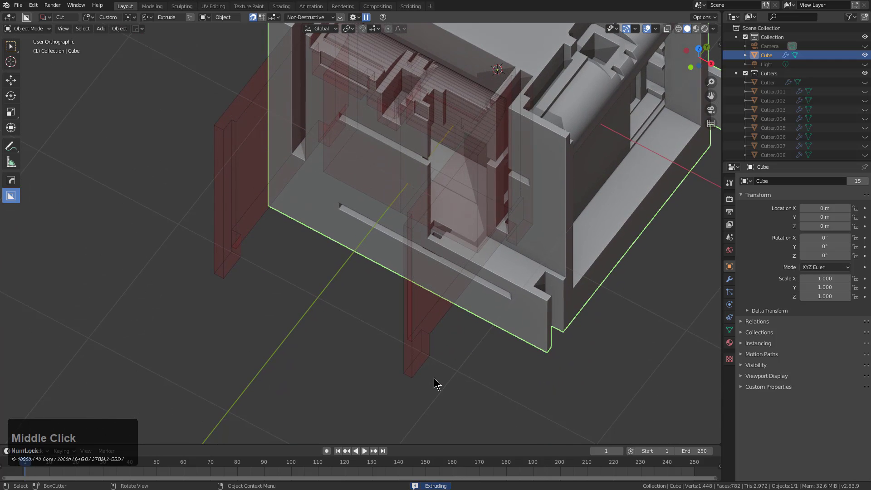
Carve further cuts across the front face and recessed panels into the block's base
{"action": "scroll", "scroll_direction": "down", "scroll_amount": 3}
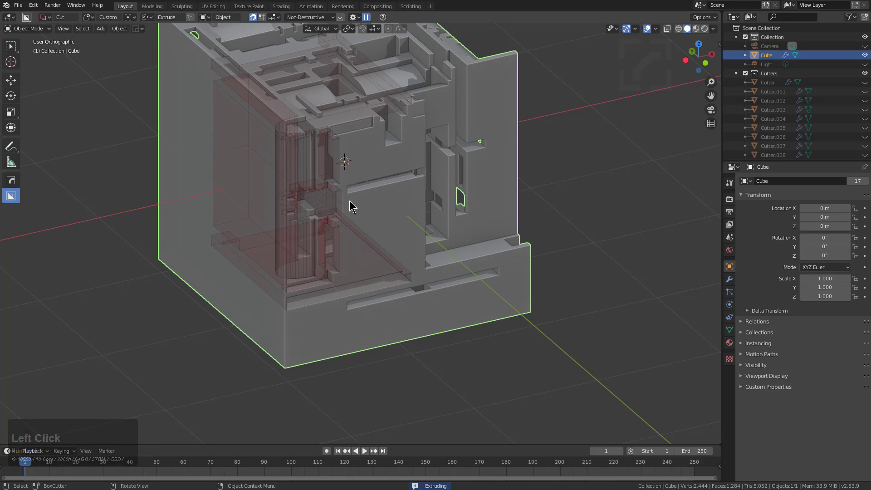
{"action": "left_click_drag", "start_coordinate": [351, 206], "coordinate": [405, 244]}
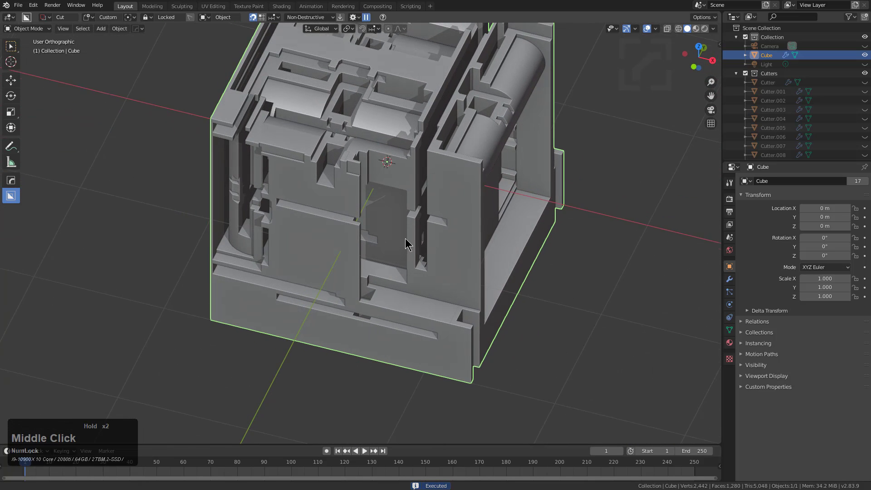
{"action": "left_click_drag", "start_coordinate": [406, 244], "coordinate": [347, 256]}
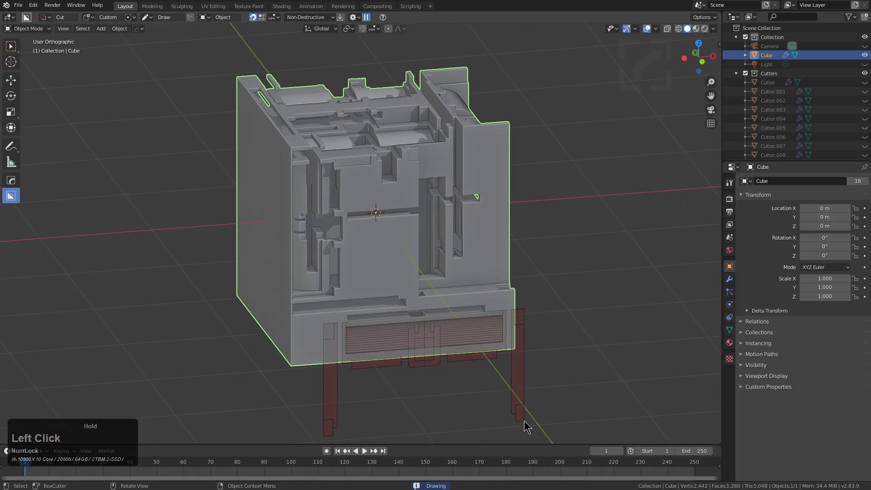
{"action": "left_click_drag", "start_coordinate": [526, 425], "coordinate": [450, 353]}
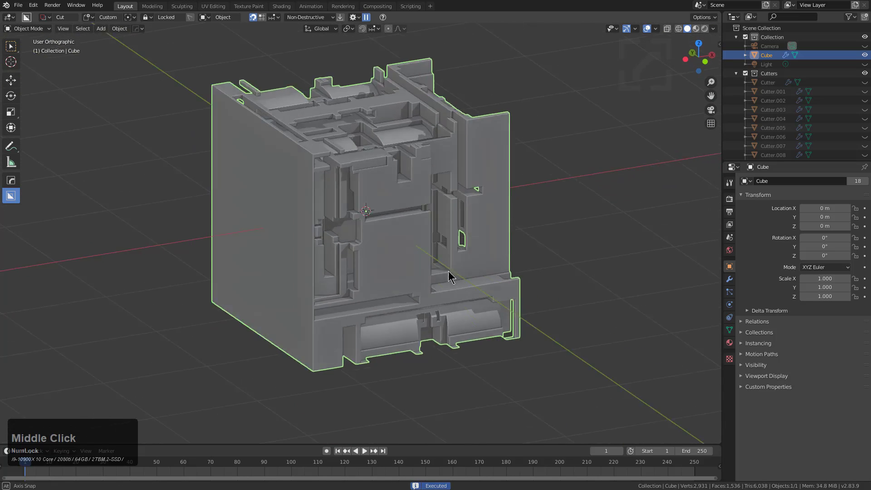
{"action": "left_click_drag", "start_coordinate": [451, 277], "coordinate": [397, 217]}
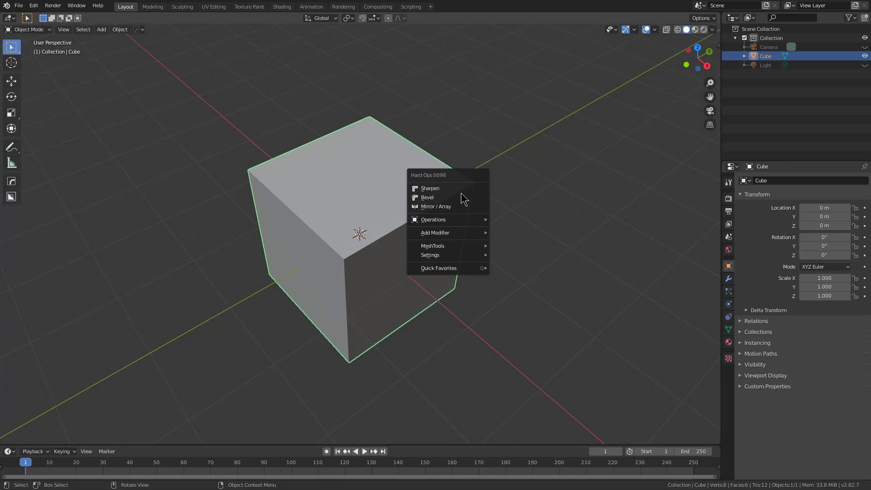
Bevel the cube with Hard Ops and draw a separate box object in Make mode
{"action": "left_click", "coordinate": [427, 197]}
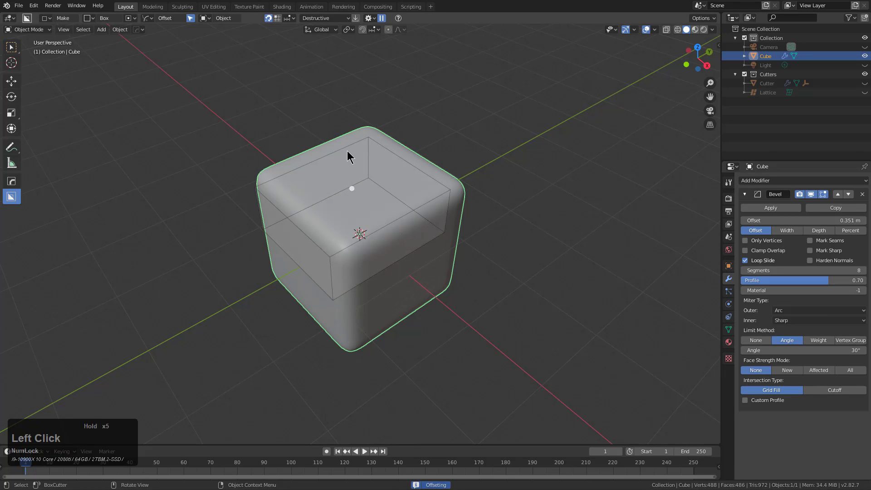
{"action": "left_click", "coordinate": [393, 301]}
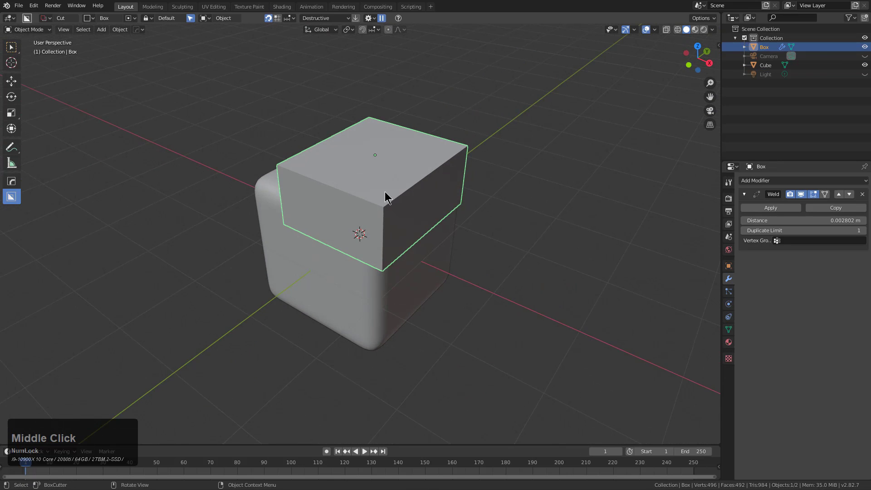
{"action": "left_click_drag", "start_coordinate": [388, 197], "coordinate": [410, 173]}
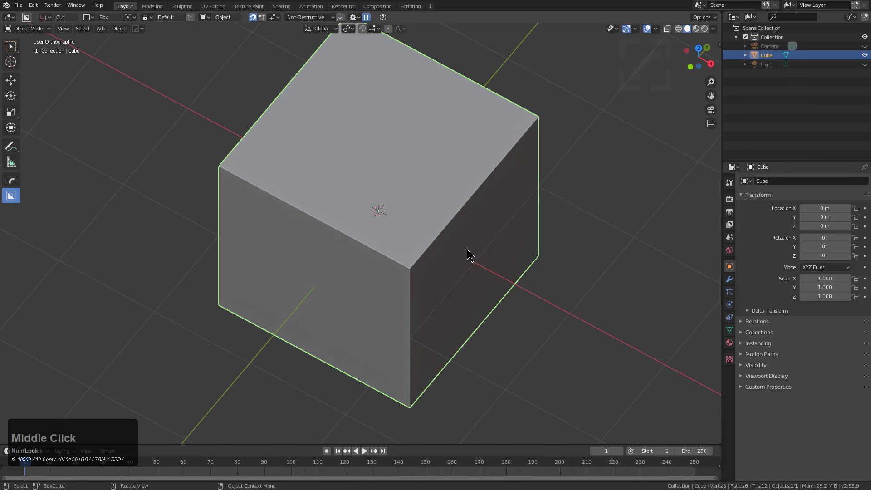
Make a box over the rounded cube, then confirm Delete in the prompt
{"action": "scroll", "scroll_direction": "down", "scroll_amount": 3}
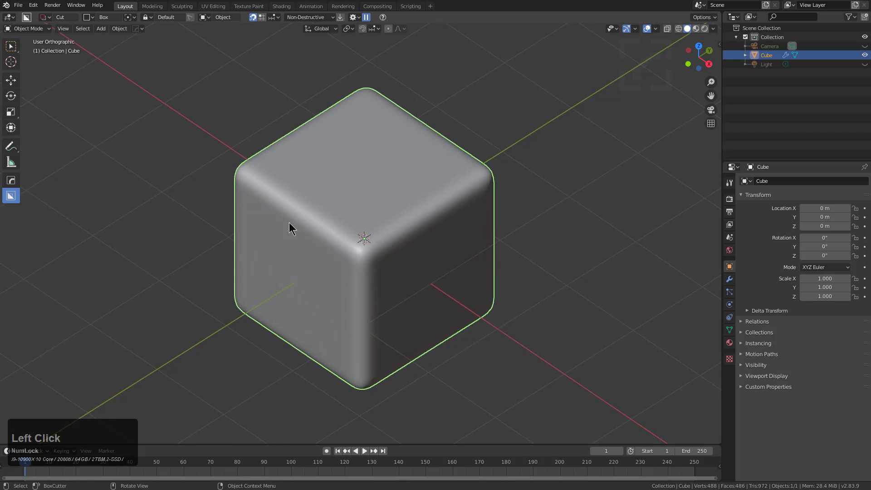
{"action": "left_click", "coordinate": [730, 279]}
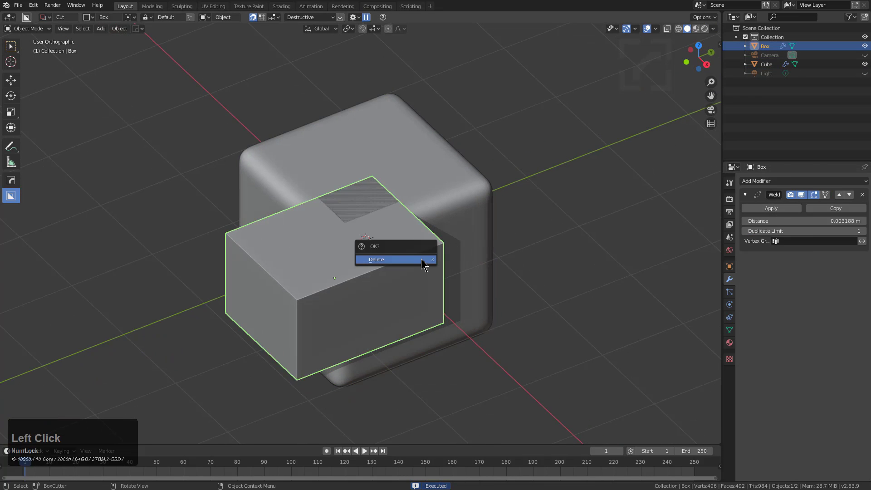
{"action": "left_click", "coordinate": [388, 260]}
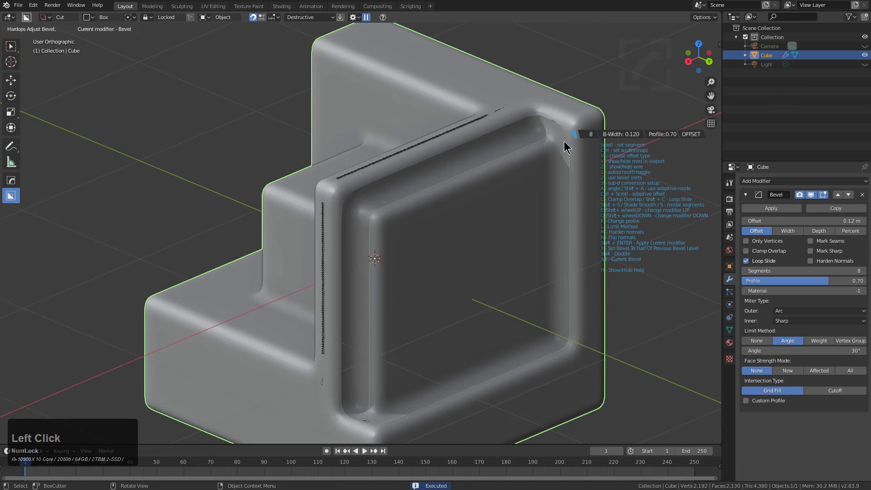
Adjust the bevel to 8 segments with a 0.70 profile
{"action": "scroll", "scroll_direction": "down", "scroll_amount": 3}
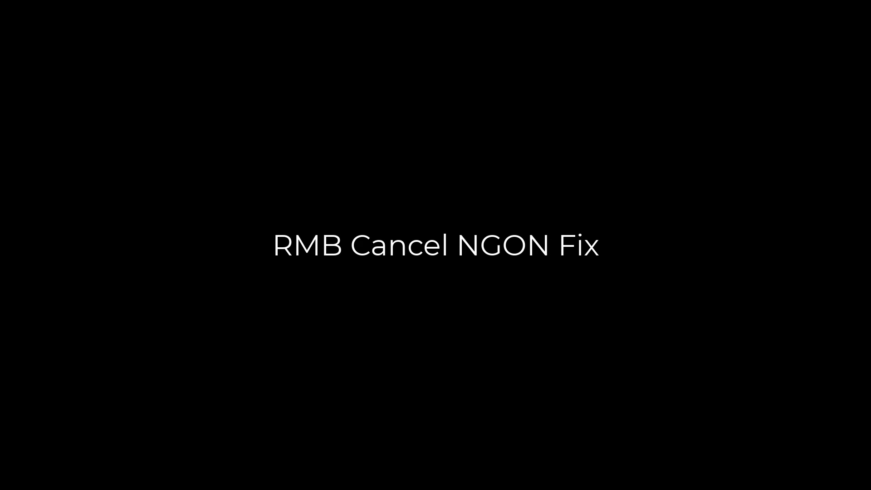
Tick RMB Cancel Ngon under Input in BoxCutter's gear settings
{"action": "left_click", "coordinate": [351, 18]}
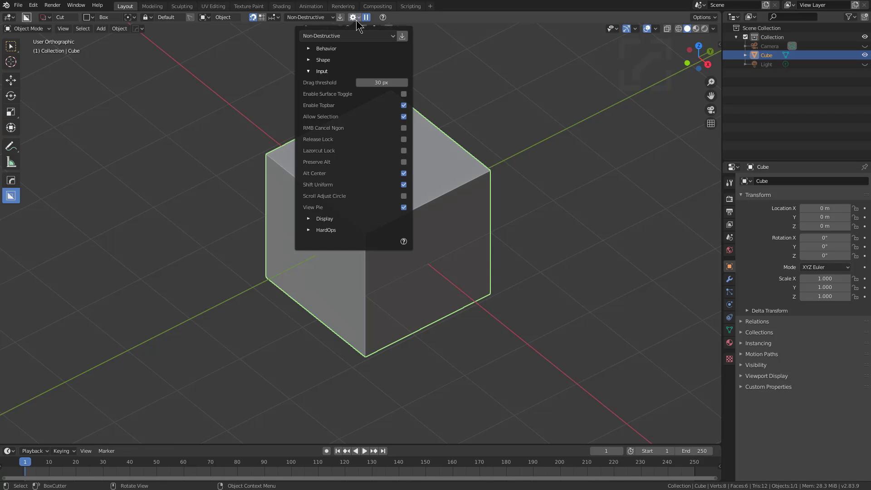
{"action": "mouse_move", "coordinate": [403, 131]}
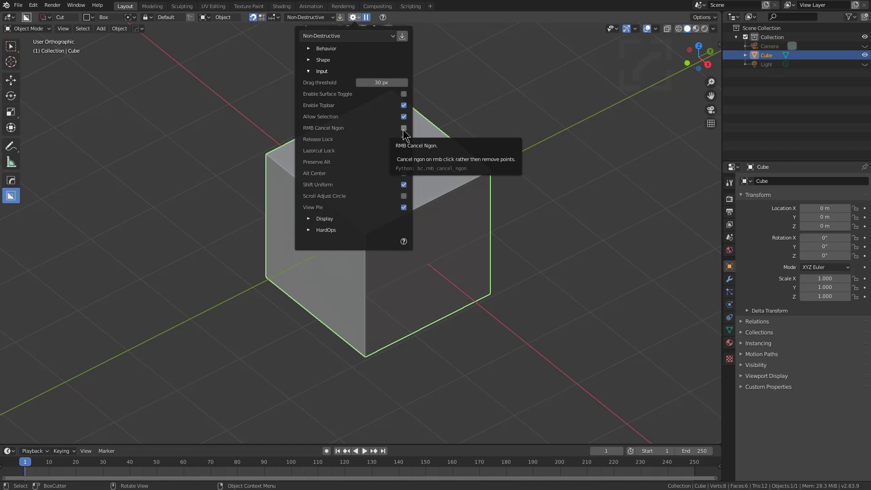
{"action": "left_click", "coordinate": [403, 127]}
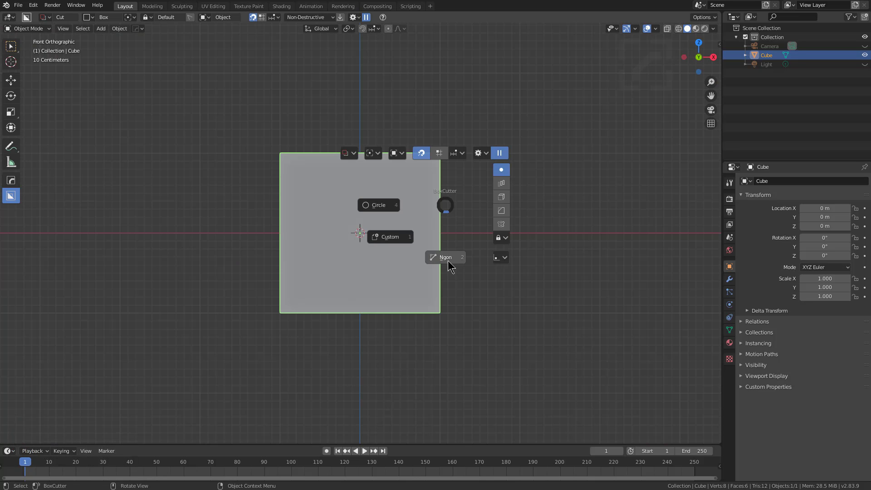
Start an Ngon cutter over the cube, then cancel the whole ngon with a right-click
{"action": "left_click", "coordinate": [445, 258]}
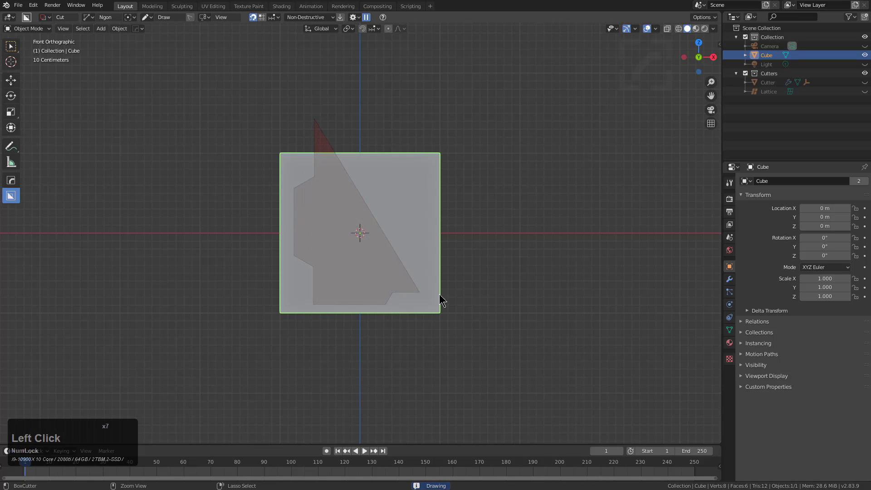
{"action": "right_click", "coordinate": [441, 138]}
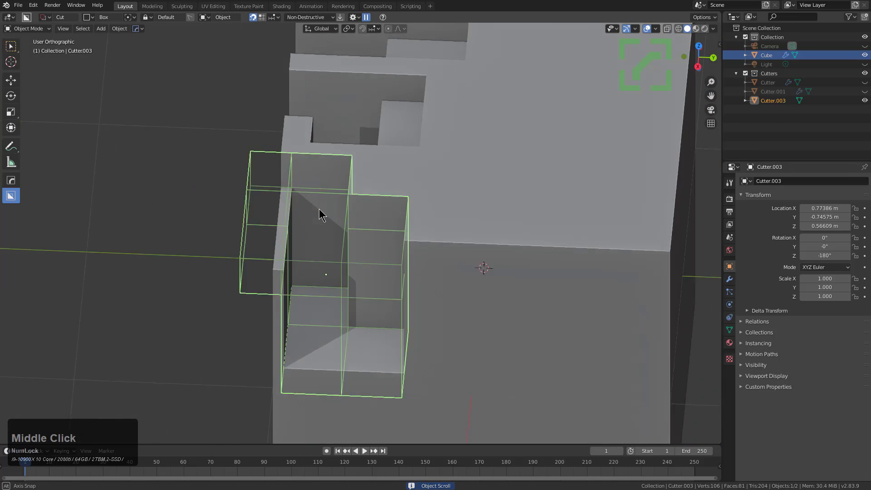
Draw further box cutters carving stepped notches into the cube
{"action": "key", "text": "Tab"}
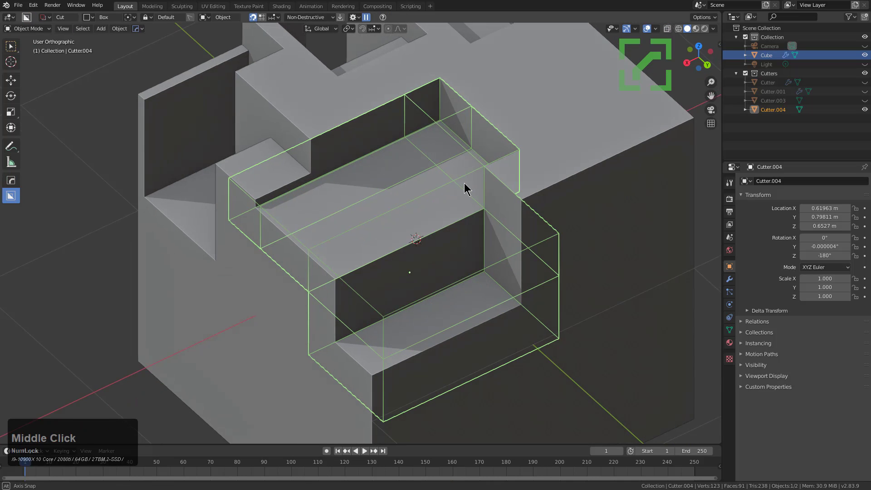
{"action": "left_click", "coordinate": [356, 17]}
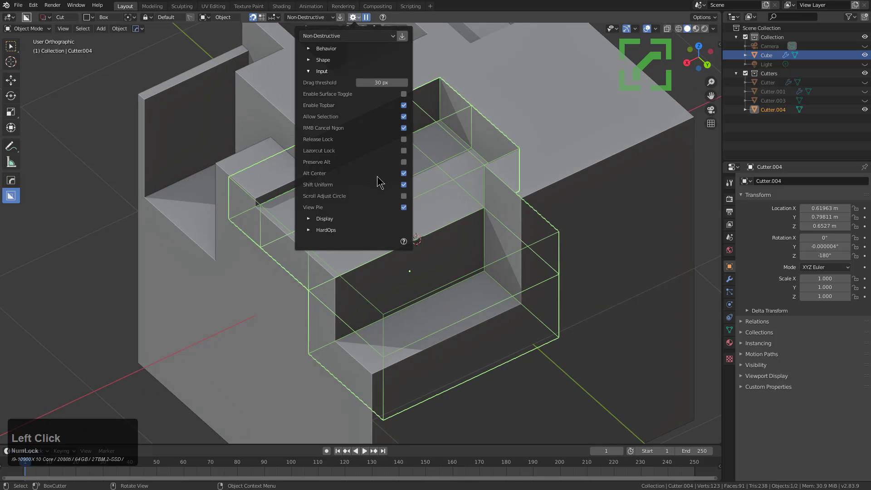
{"action": "left_click", "coordinate": [326, 48]}
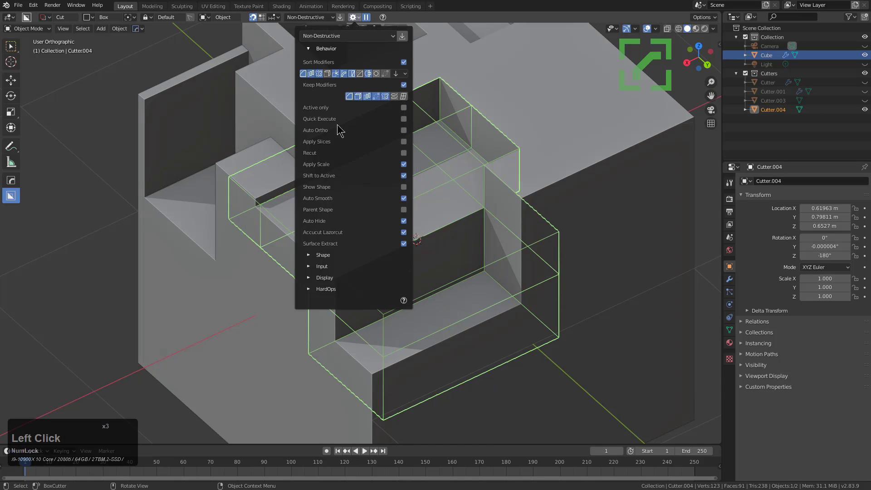
{"action": "mouse_move", "coordinate": [381, 234]}
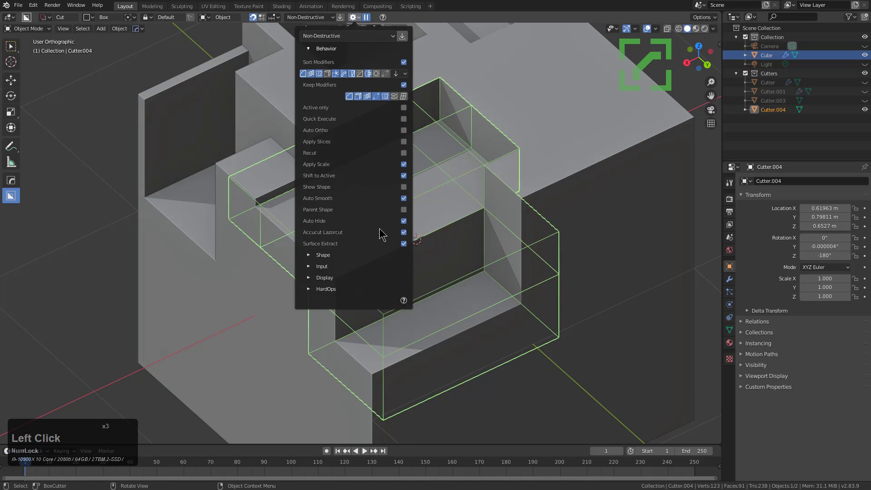
{"action": "left_click", "coordinate": [309, 255]}
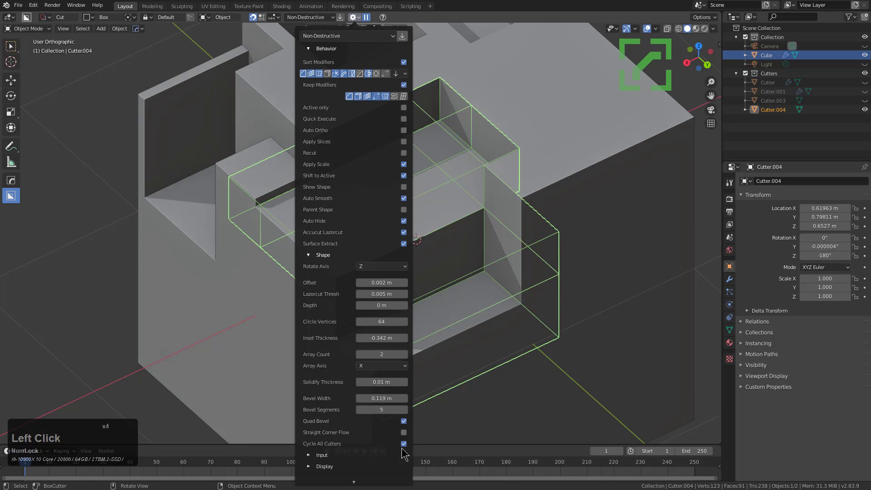
{"action": "mouse_move", "coordinate": [403, 451]}
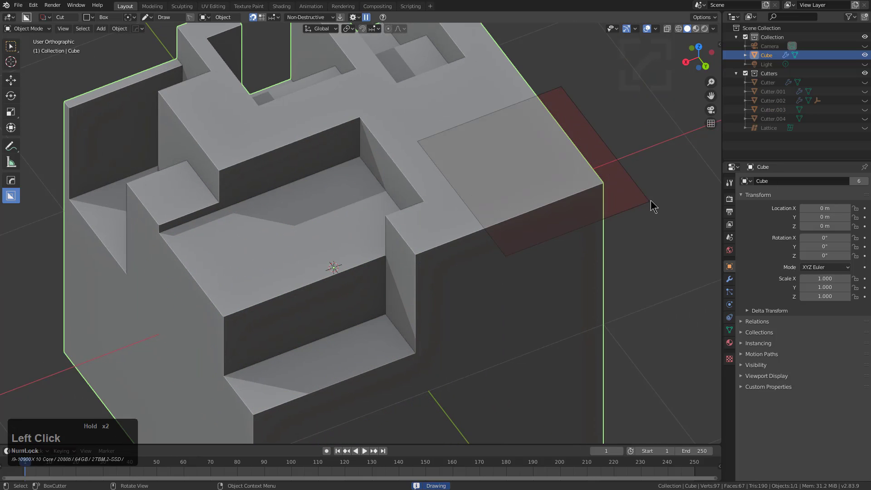
Cut the cube's corner with Cutter.005 and untick Cycle All Cutters under Shape
{"action": "scroll", "scroll_direction": "down", "scroll_amount": 3}
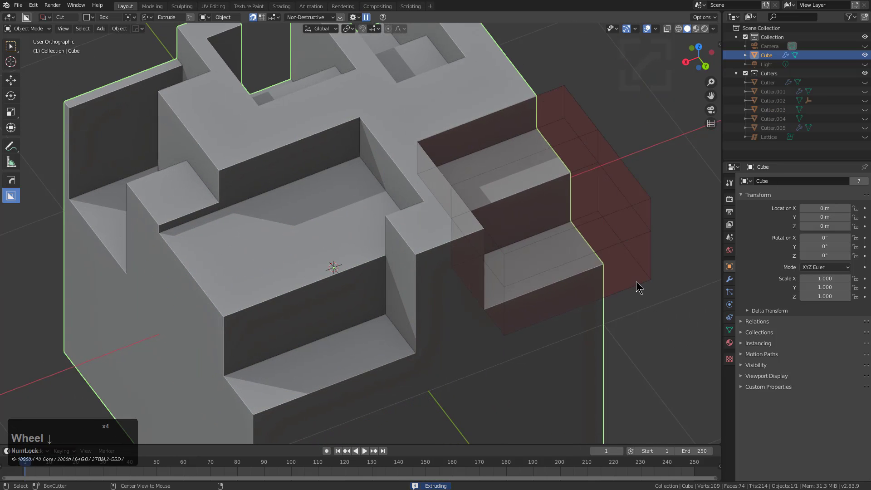
{"action": "scroll", "scroll_direction": "down", "scroll_amount": 3}
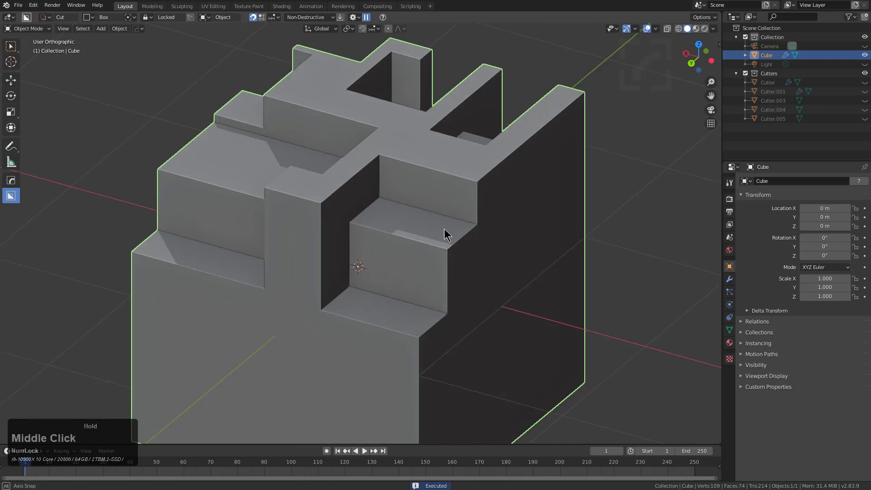
{"action": "left_click_drag", "start_coordinate": [447, 233], "coordinate": [511, 235]}
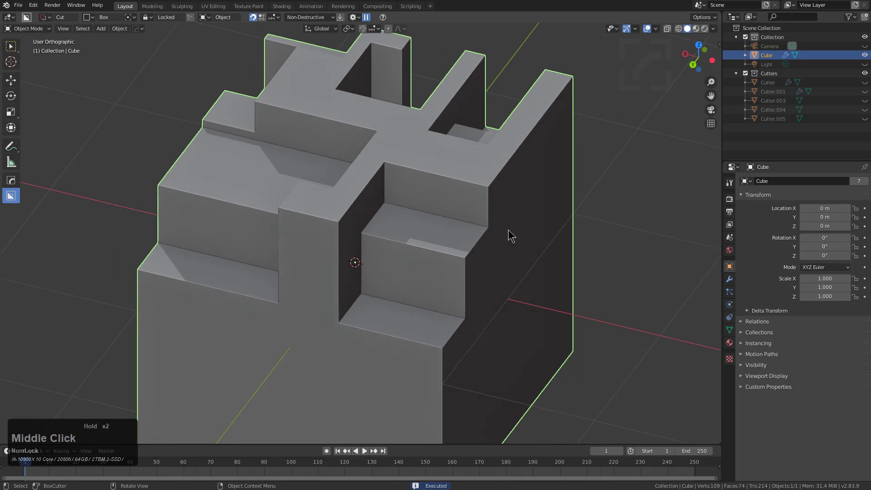
{"action": "left_click", "coordinate": [354, 17]}
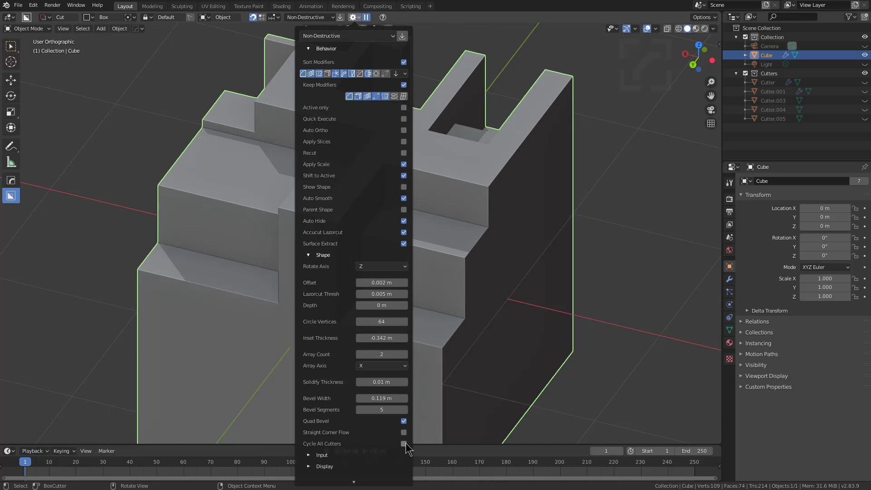
{"action": "mouse_move", "coordinate": [409, 448]}
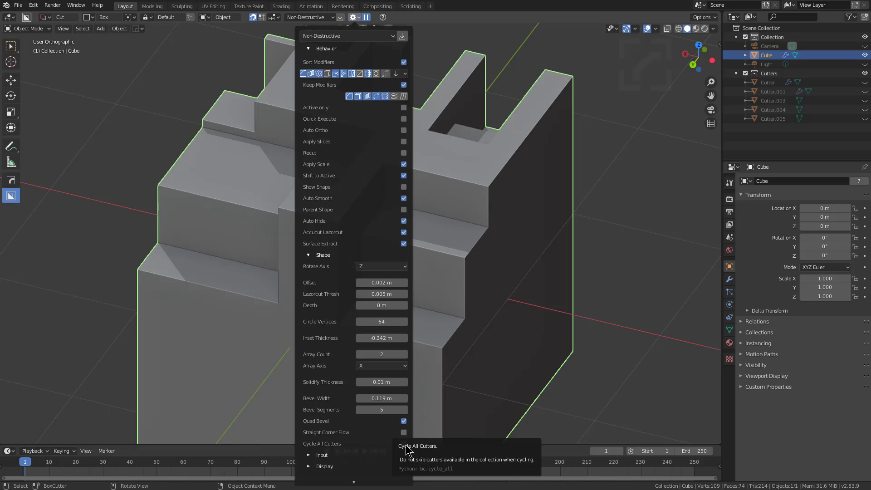
{"action": "left_click", "coordinate": [403, 443]}
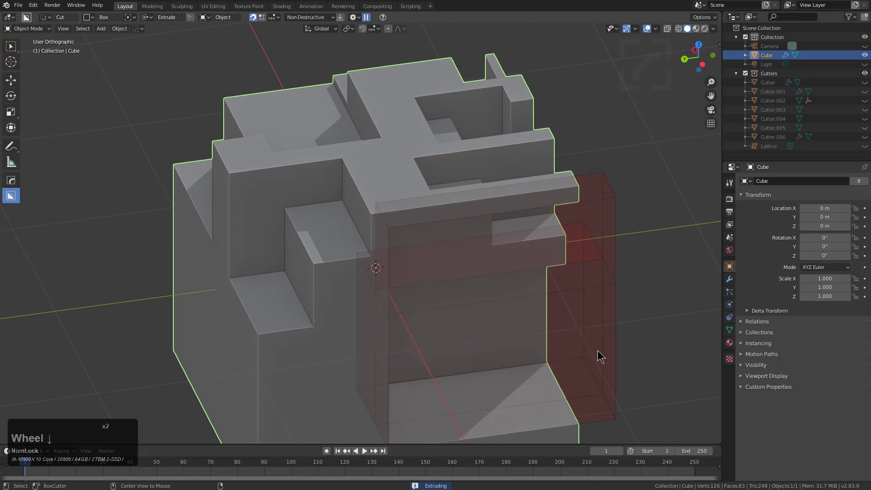
Extrude stepped box cuts and a deep channel into the cube, cycling cutters up to Cutter.008 and confirming each
{"action": "scroll", "scroll_direction": "down", "scroll_amount": 3}
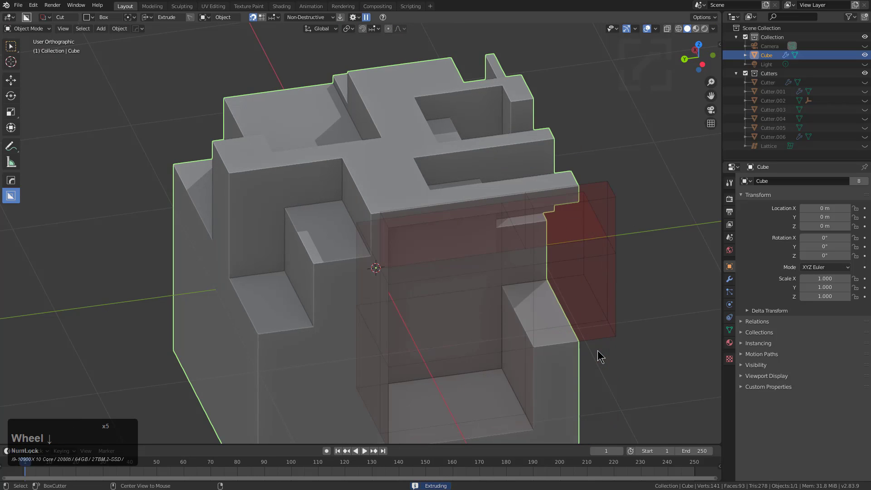
{"action": "scroll", "scroll_direction": "down", "scroll_amount": 3}
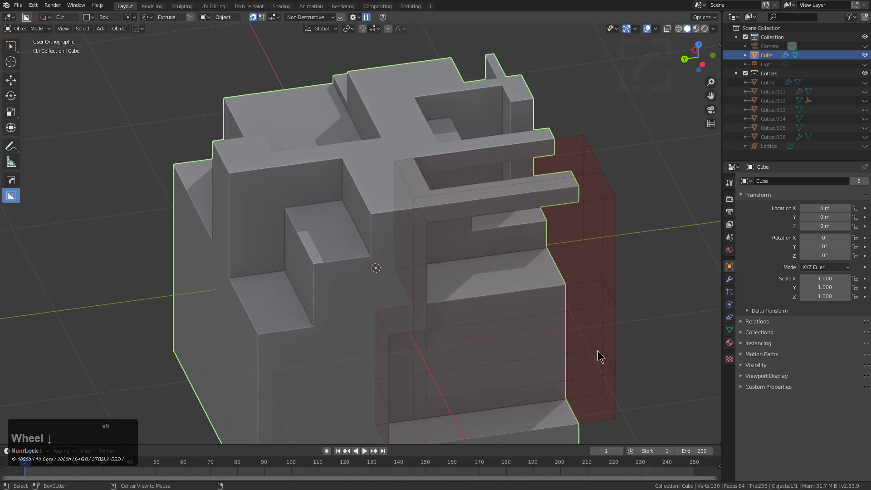
{"action": "scroll", "scroll_direction": "down", "scroll_amount": 3}
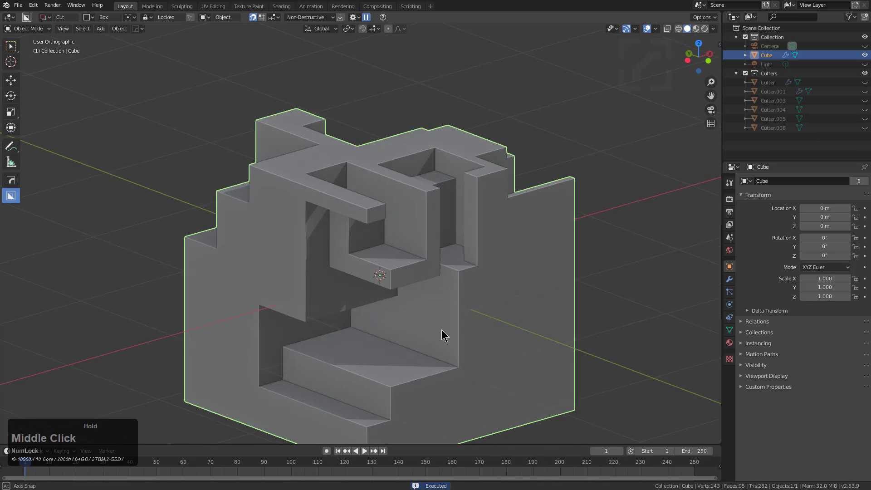
{"action": "scroll", "scroll_direction": "down", "scroll_amount": 3}
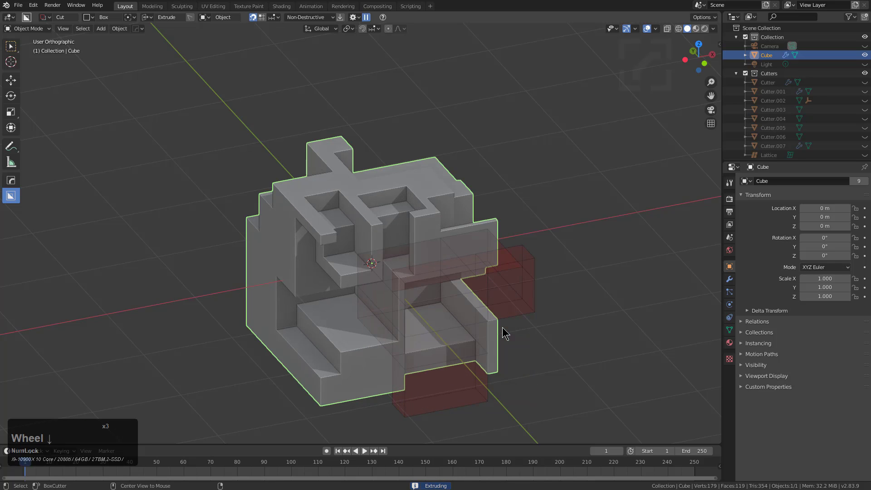
{"action": "left_click", "coordinate": [504, 334]}
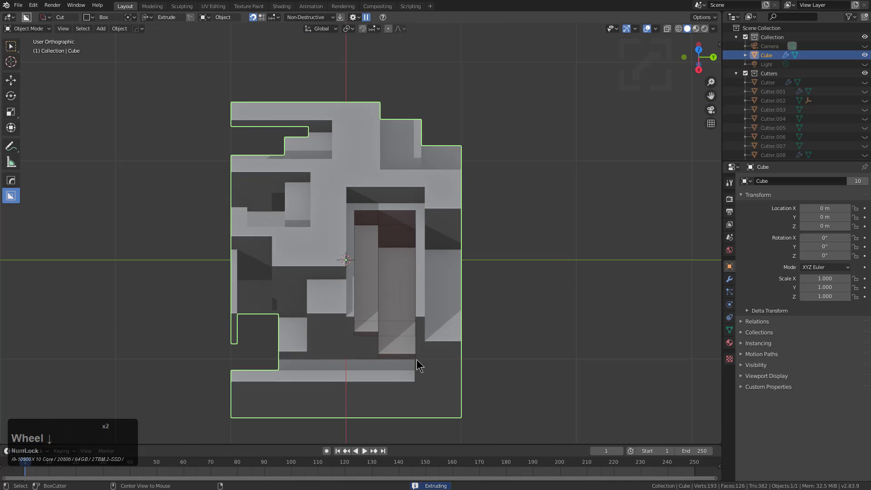
{"action": "scroll", "scroll_direction": "down", "scroll_amount": 3}
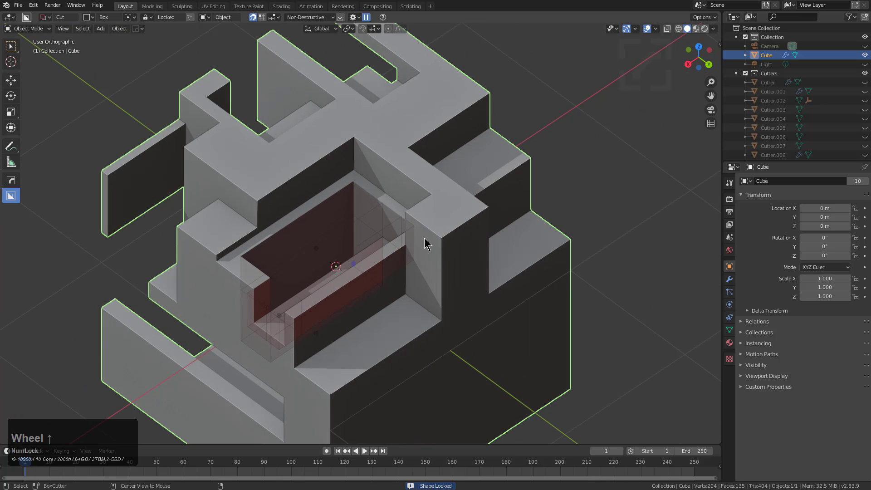
{"action": "scroll", "scroll_direction": "down", "scroll_amount": 3}
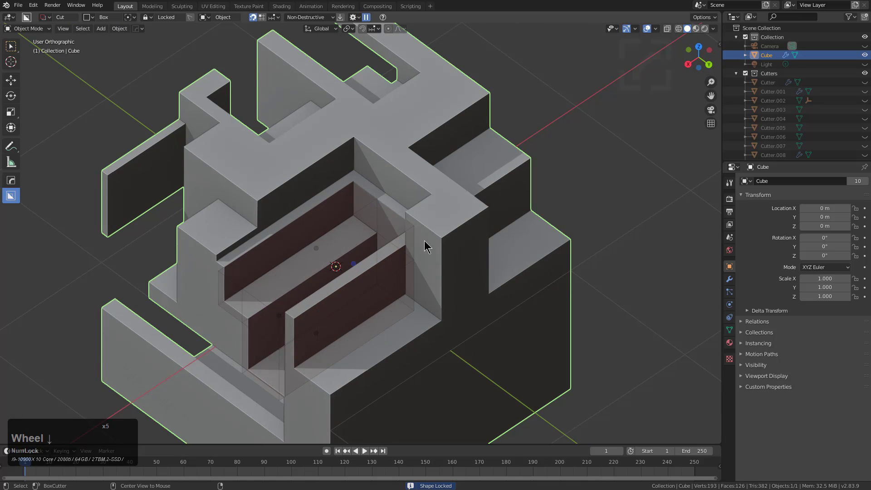
{"action": "scroll", "scroll_direction": "down", "scroll_amount": 3}
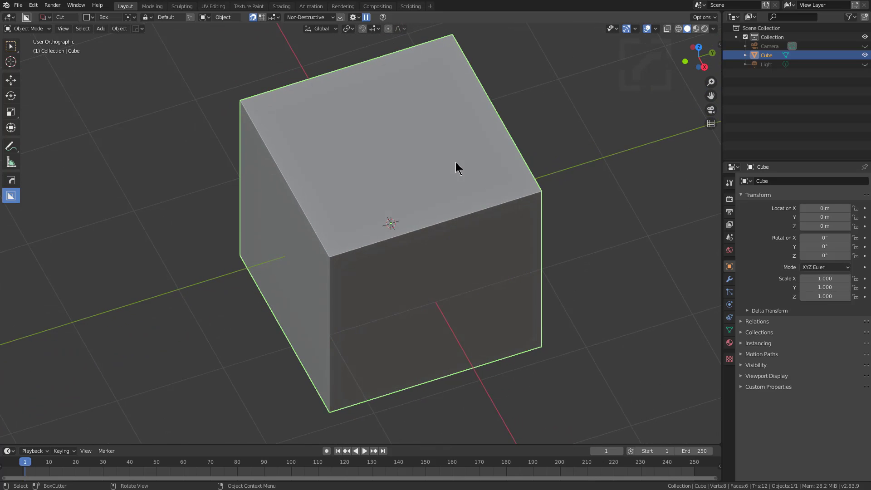
Move and tilt the fresh cube, then cut a box through it leaving a U-shaped three-walled shell
{"action": "scroll", "scroll_direction": "down", "scroll_amount": 3}
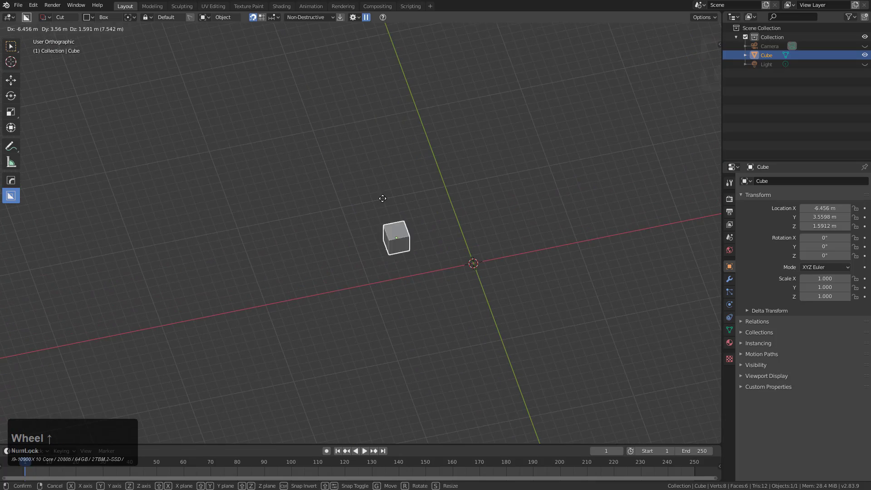
{"action": "left_click", "coordinate": [353, 185]}
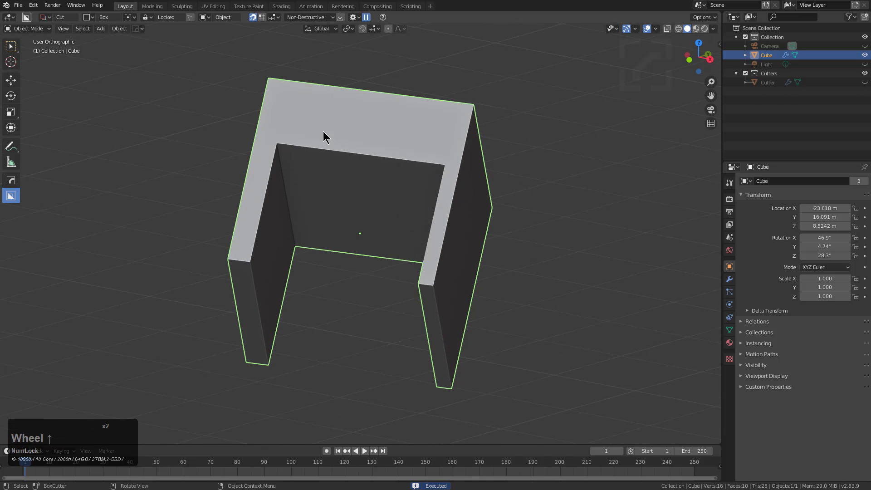
{"action": "left_click", "coordinate": [360, 259]}
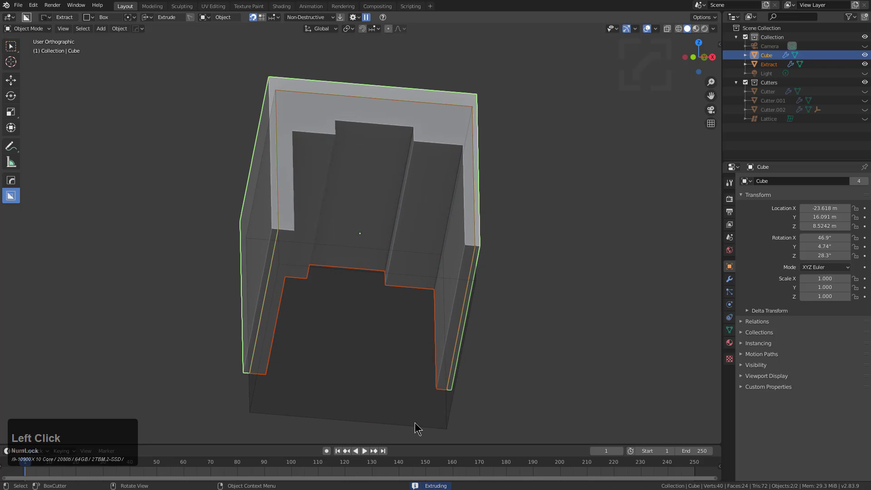
Add Cube.001 beside the first cube and cut it into an open box shell with a wall slot
{"action": "scroll", "scroll_direction": "down", "scroll_amount": 3}
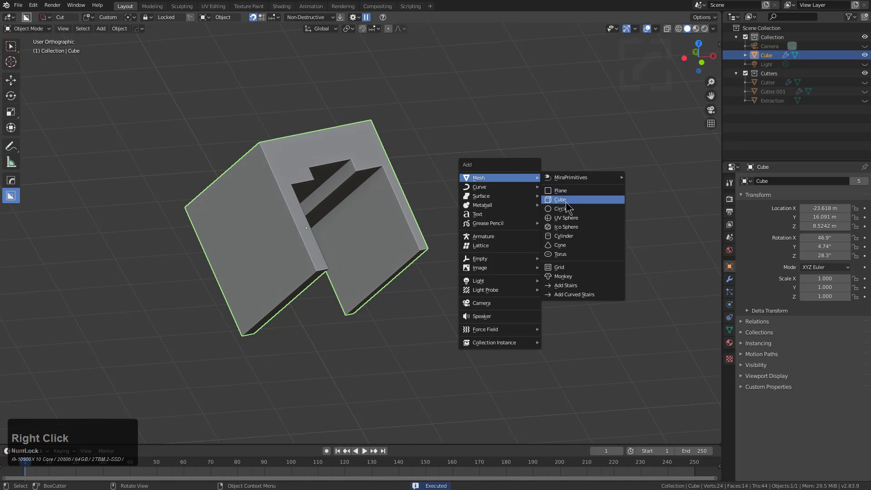
{"action": "left_click", "coordinate": [560, 199]}
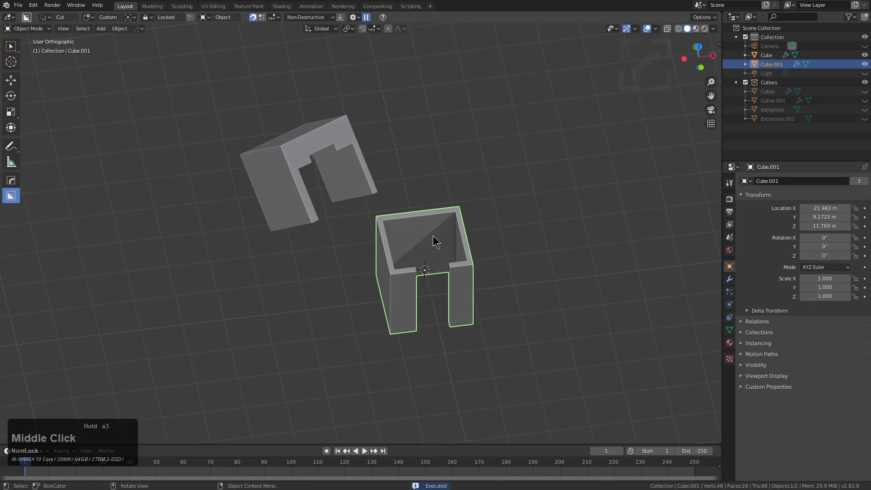
{"action": "left_click_drag", "start_coordinate": [434, 242], "coordinate": [361, 254]}
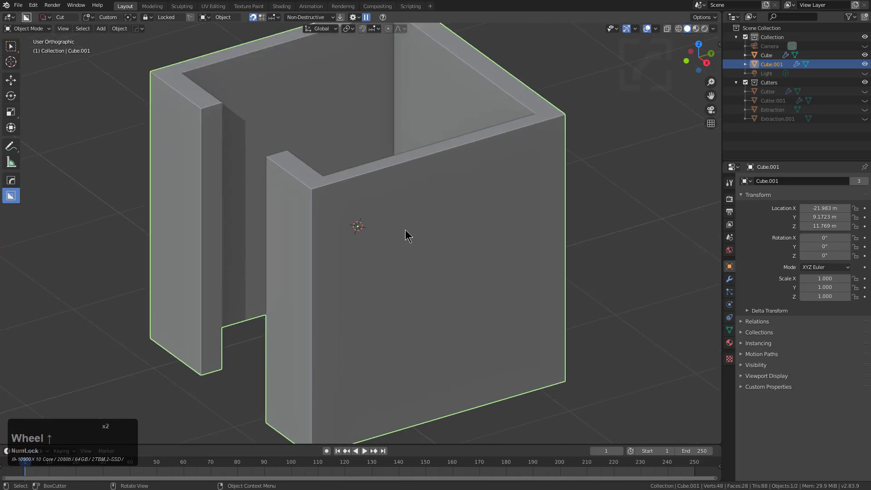
Turn the face's centre vertex into a circle with Hard Ops and sink it into a conical recess
{"action": "key", "text": "Tab"}
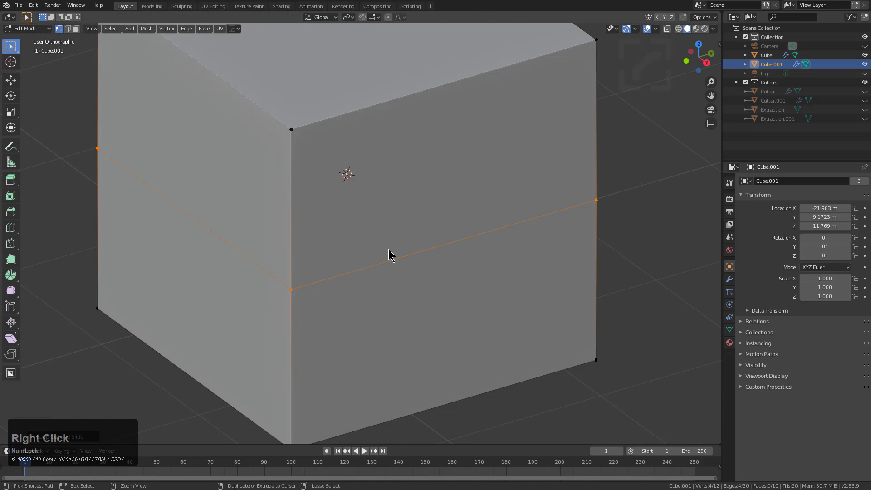
{"action": "left_click", "coordinate": [393, 256]}
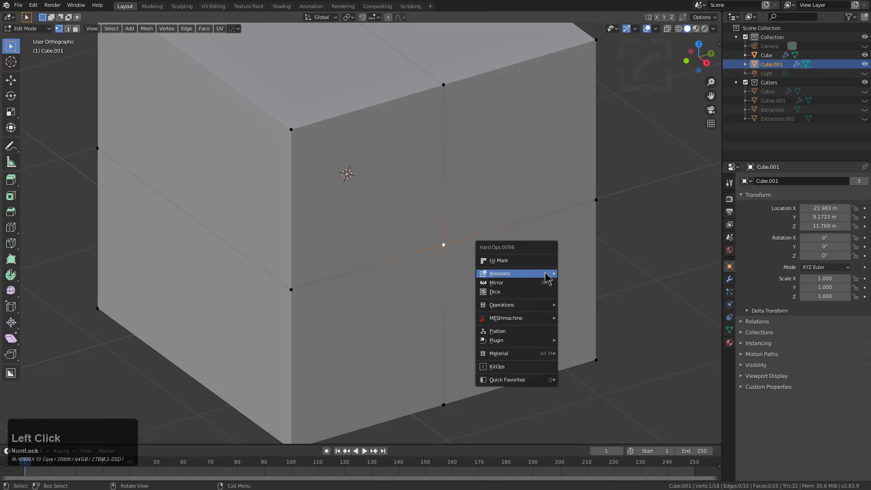
{"action": "left_click", "coordinate": [502, 305]}
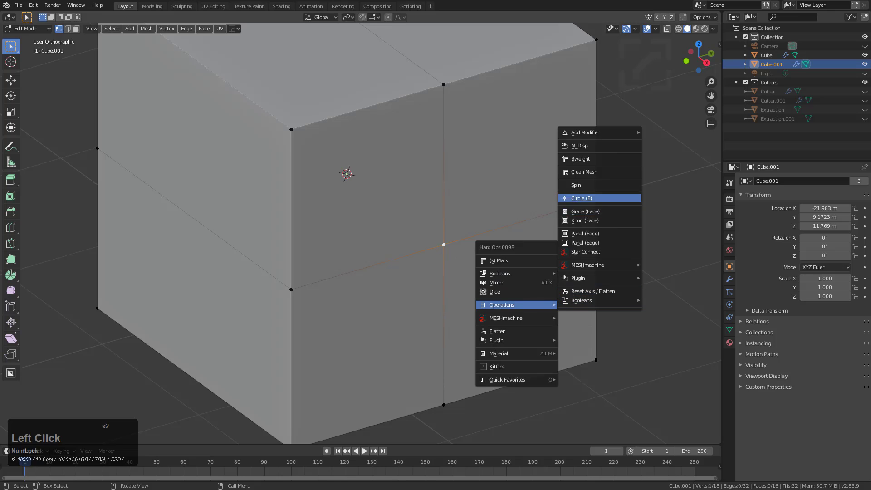
{"action": "left_click", "coordinate": [581, 197]}
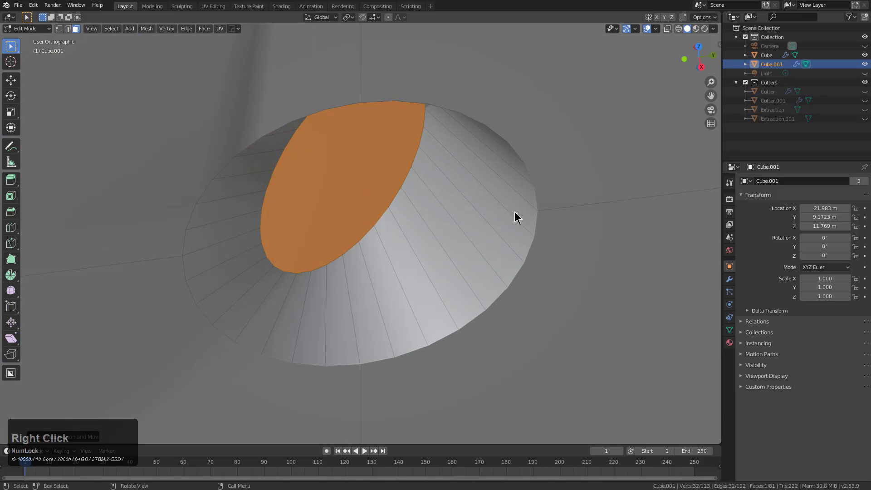
{"action": "left_click_drag", "start_coordinate": [517, 217], "coordinate": [383, 167]}
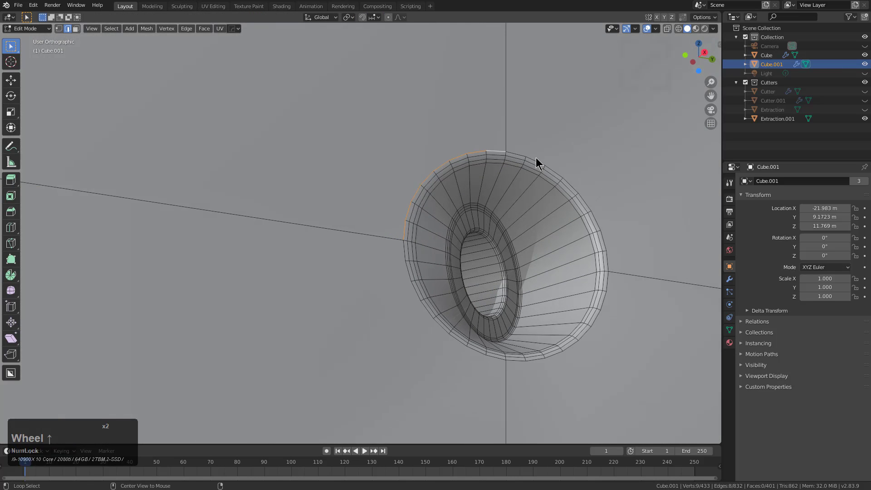
Mark the recess's outer rim edge loop sharp and return to Object Mode
{"action": "left_click", "coordinate": [570, 348]}
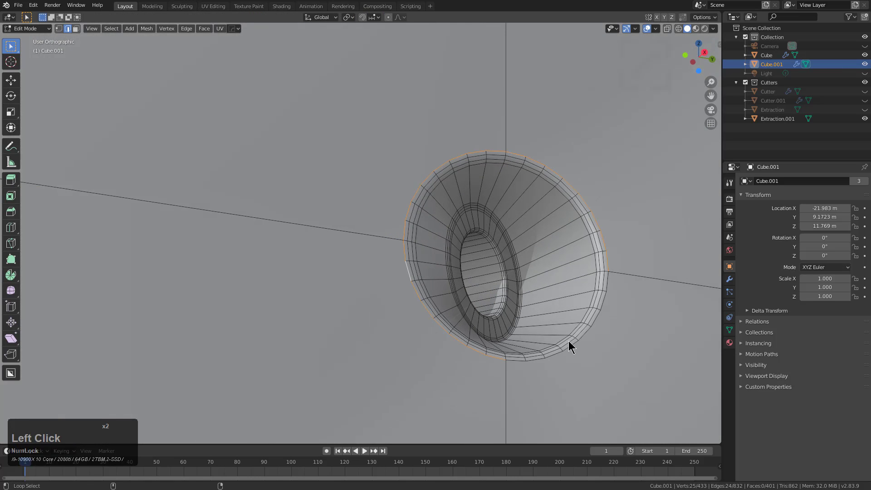
{"action": "left_click", "coordinate": [571, 347]}
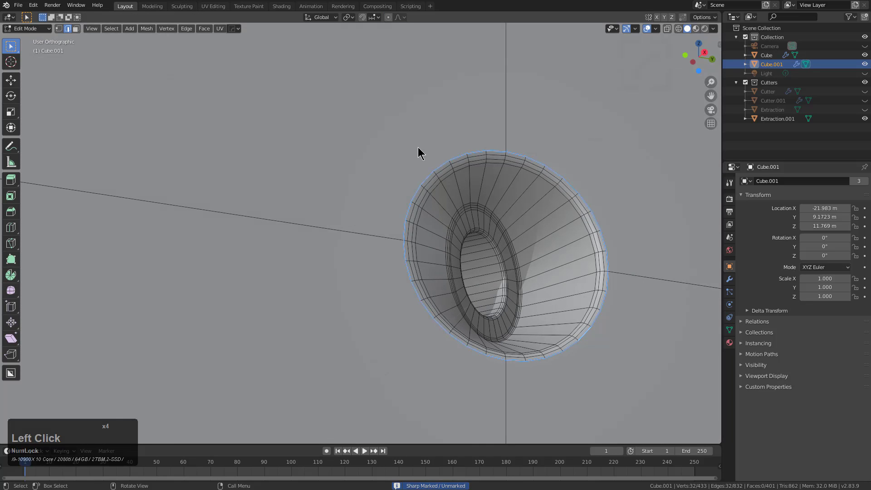
{"action": "key", "text": "Tab"}
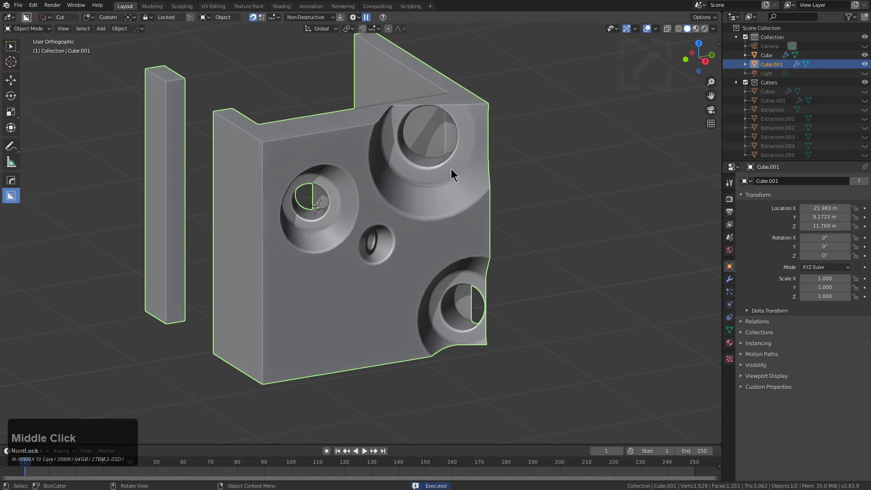
Stamp extracted recess copies of varying sizes across the panel as Extraction.001 through Extraction.005
{"action": "scroll", "scroll_direction": "down", "scroll_amount": 3}
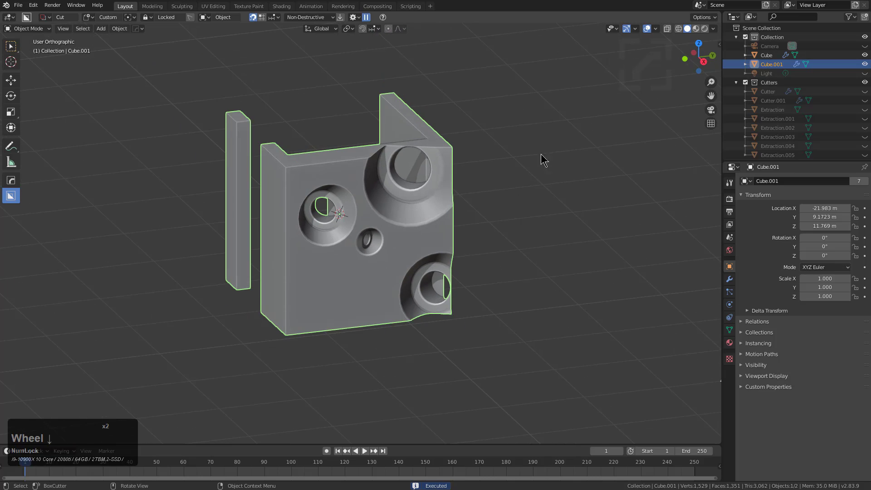